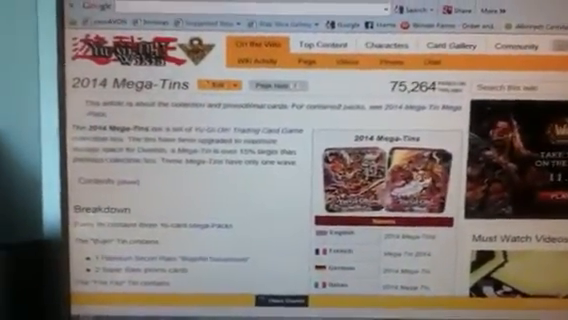
{"action": "scroll", "scroll_direction": "down", "scroll_amount": 3}
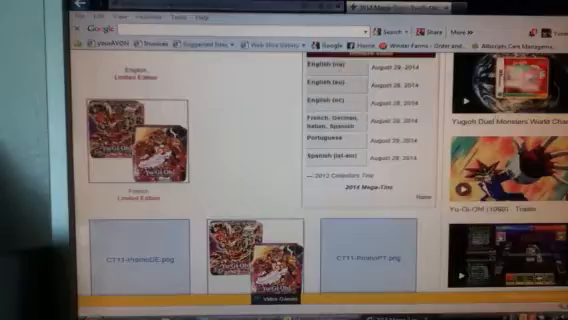
{"action": "scroll", "scroll_direction": "down", "scroll_amount": 3}
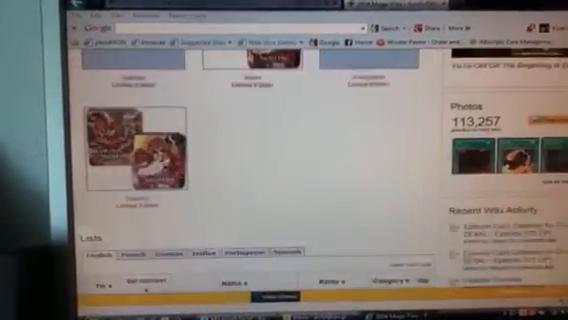
{"action": "scroll", "scroll_direction": "down", "scroll_amount": 3}
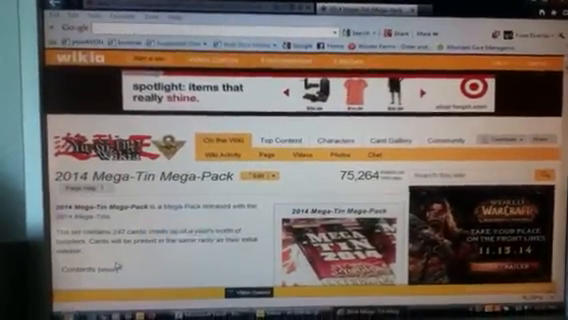
{"action": "scroll", "scroll_direction": "down", "scroll_amount": 3}
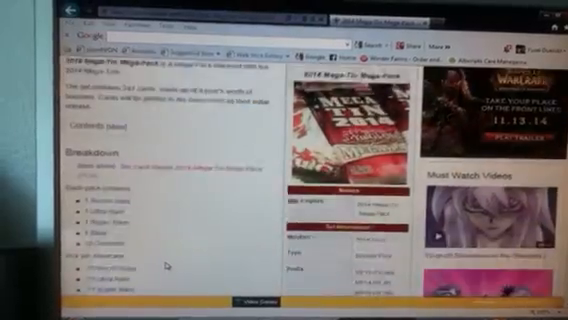
{"action": "scroll", "scroll_direction": "down", "scroll_amount": 3}
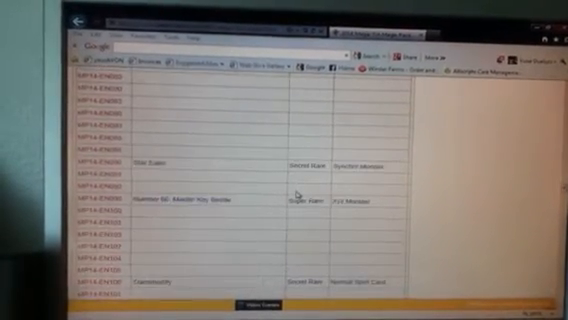
{"action": "scroll", "scroll_direction": "down", "scroll_amount": 3}
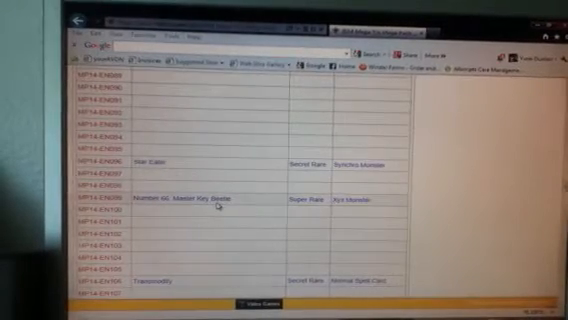
{"action": "scroll", "scroll_direction": "down", "scroll_amount": 3}
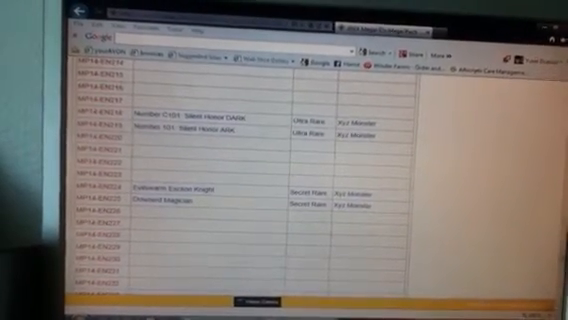
{"action": "scroll", "scroll_direction": "down", "scroll_amount": 3}
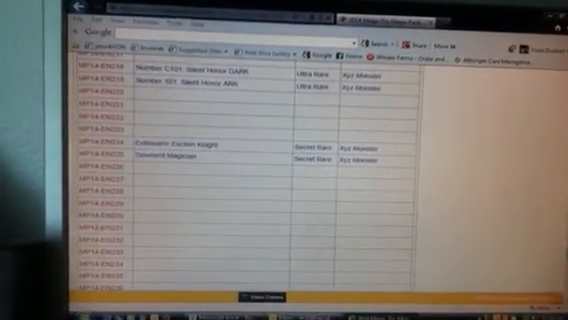
{"action": "scroll", "scroll_direction": "down", "scroll_amount": 3}
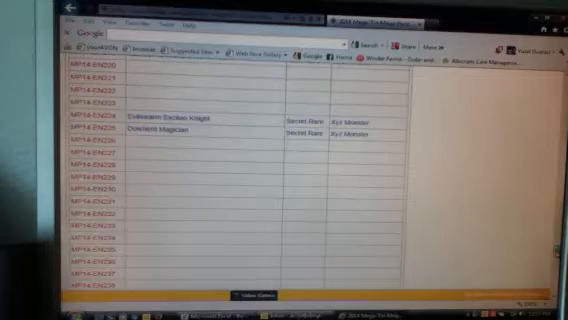